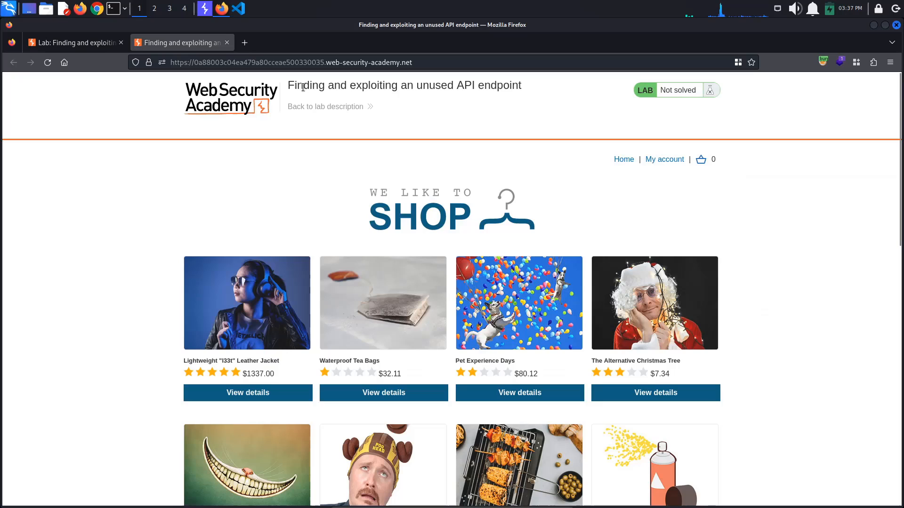
pyautogui.moveTo(450, 211)
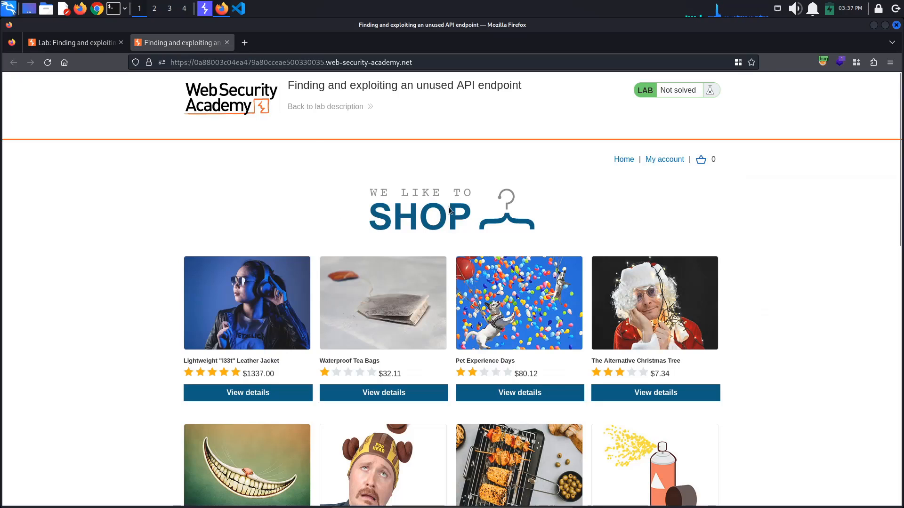
# Step: Sign in to the lab shop account as wiener and decline saving the password
pyautogui.click(664, 159)
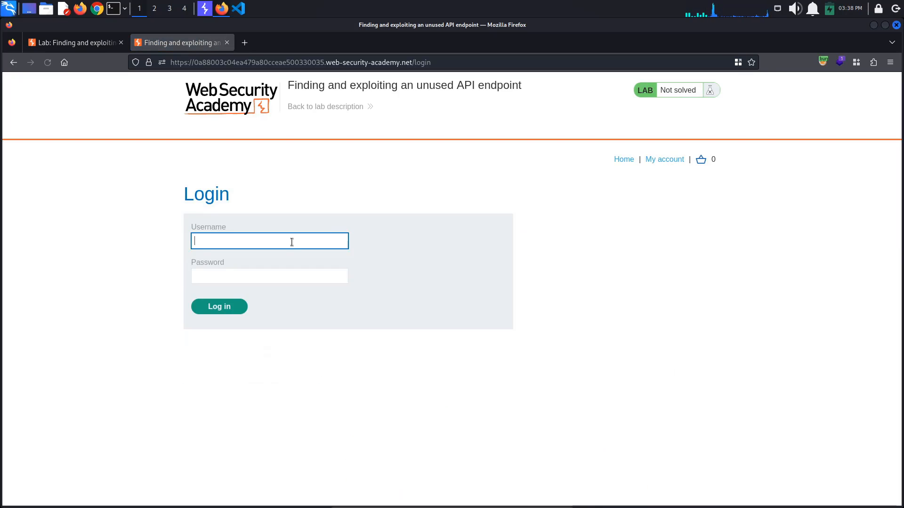
pyautogui.write('wiener')
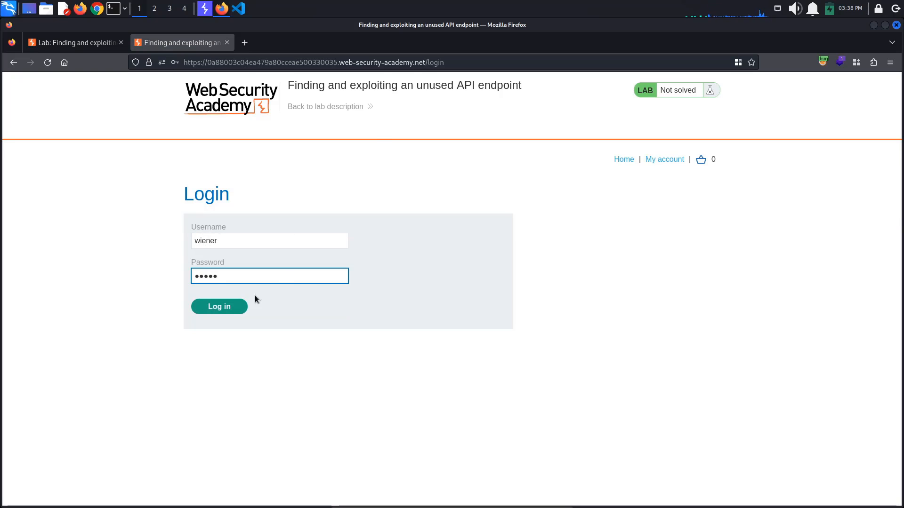
pyautogui.click(220, 306)
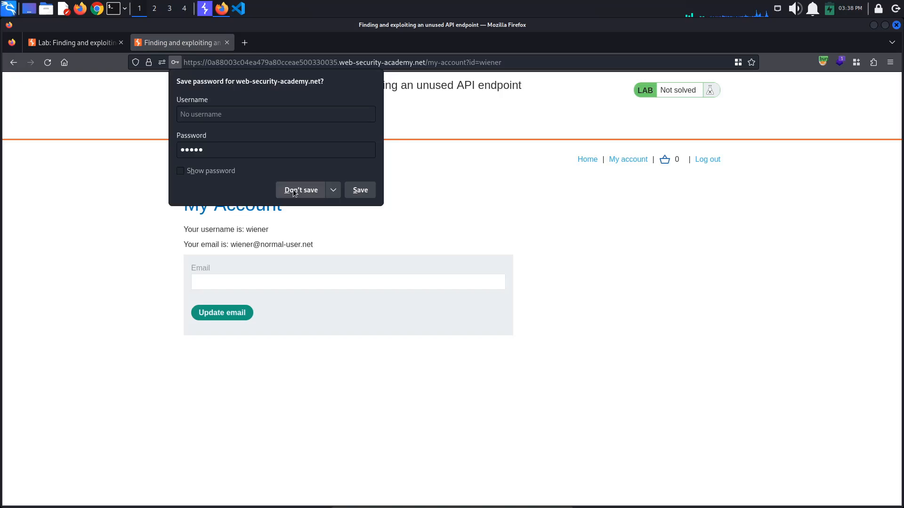
pyautogui.click(301, 189)
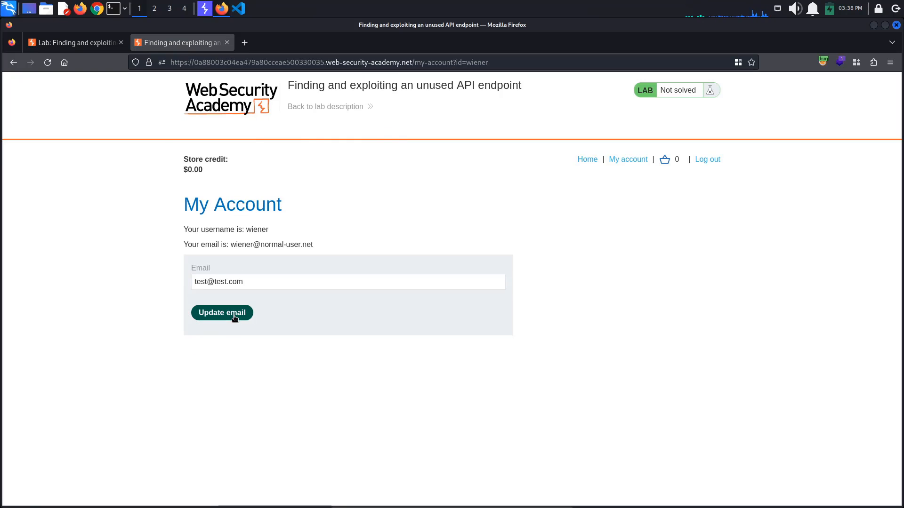
pyautogui.click(222, 313)
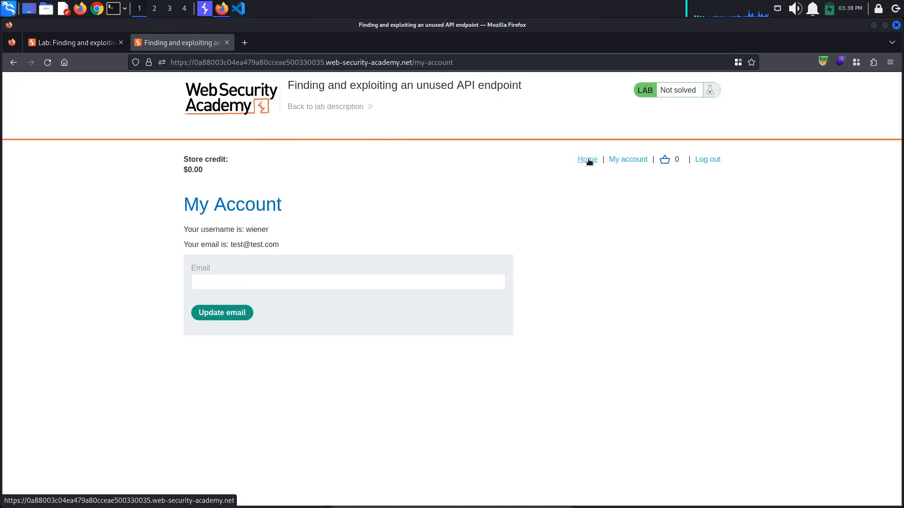
pyautogui.click(587, 160)
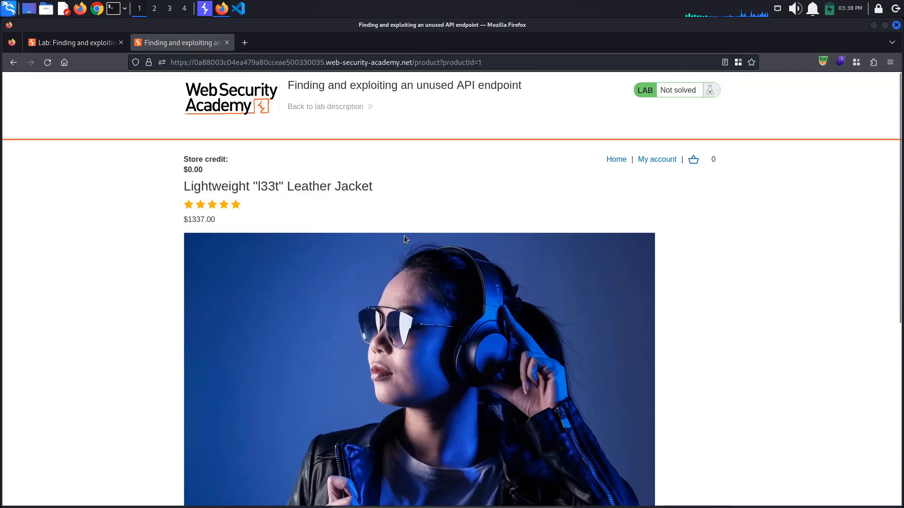
# Step: Add two Lightweight "l33t" Leather Jackets to the cart and attempt to place the order
pyautogui.scroll(-3)
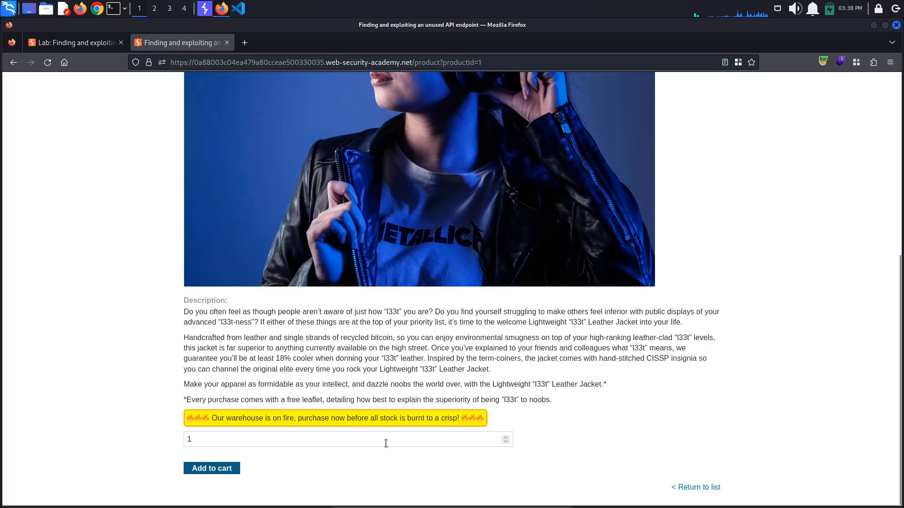
pyautogui.click(505, 435)
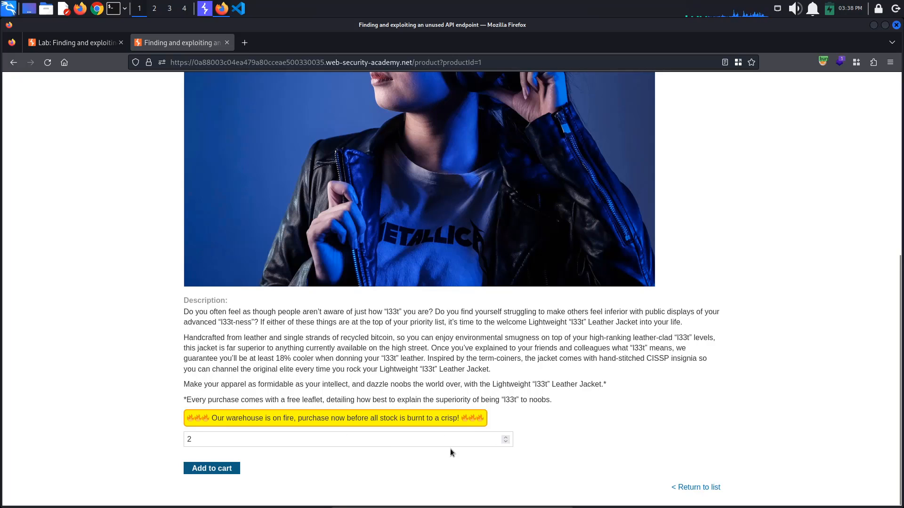
pyautogui.scroll(3)
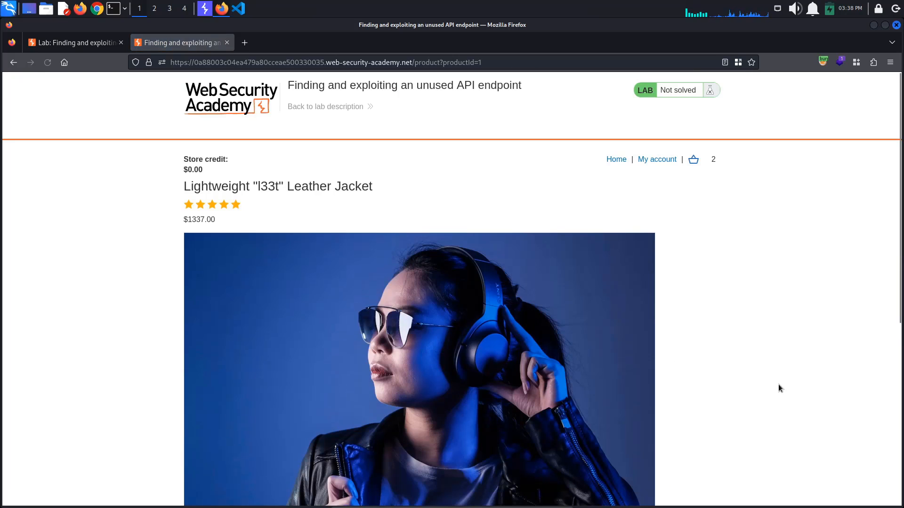
pyautogui.click(694, 160)
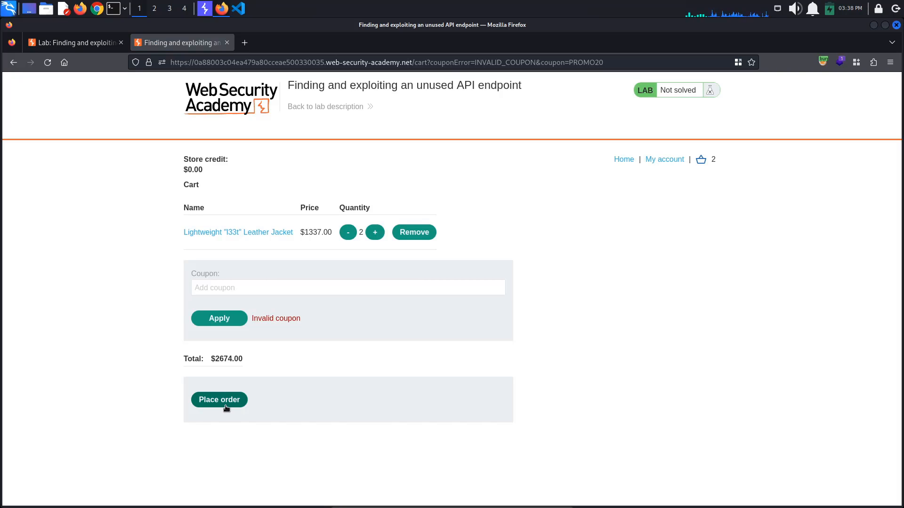
pyautogui.click(218, 399)
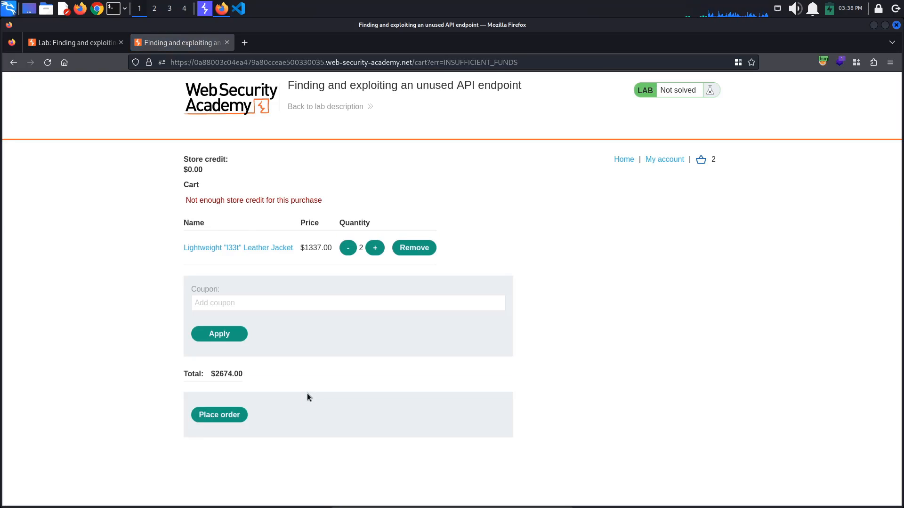
pyautogui.moveTo(222, 135)
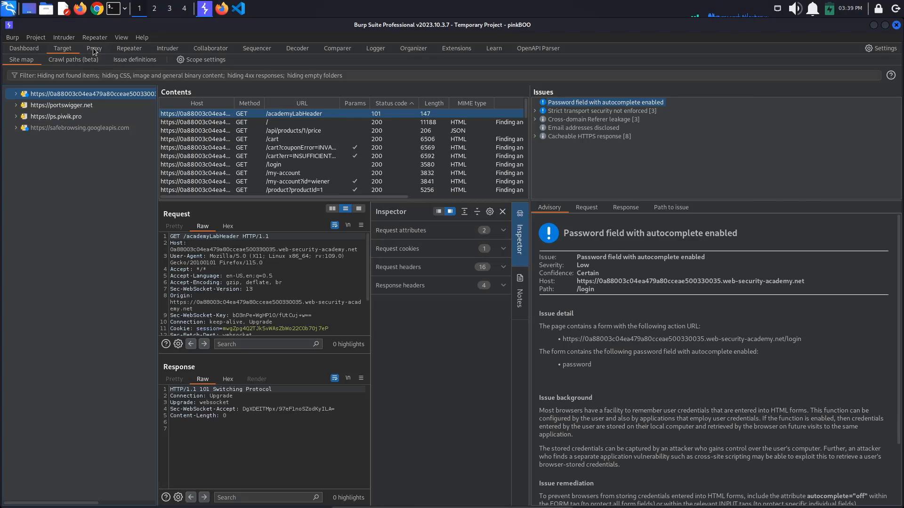
# Step: Select the GET /api/products/1/price entry in Proxy HTTP history to see its $1337.00 response
pyautogui.click(94, 48)
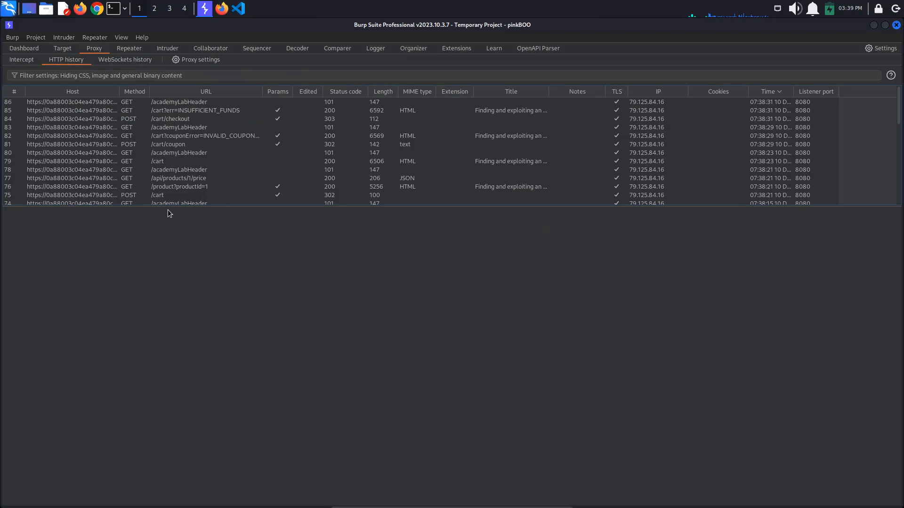
pyautogui.scroll(-3)
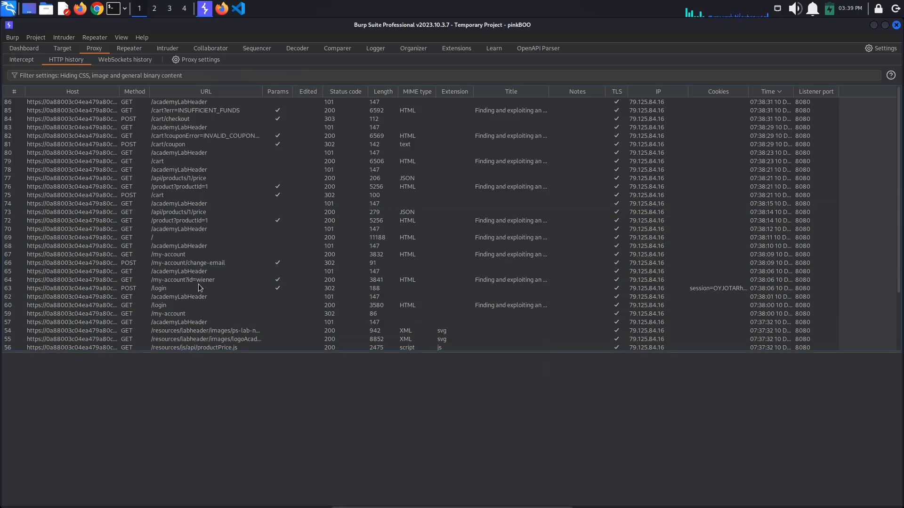
pyautogui.moveTo(172, 186)
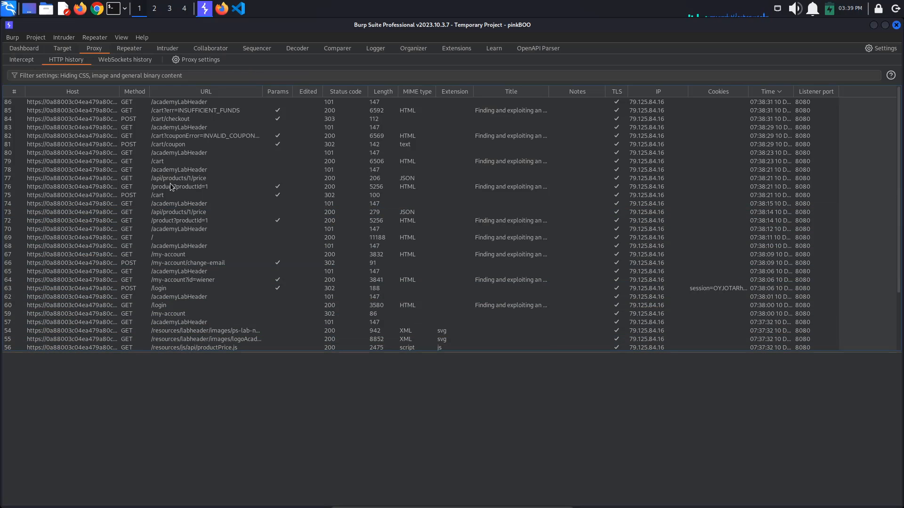
pyautogui.click(179, 178)
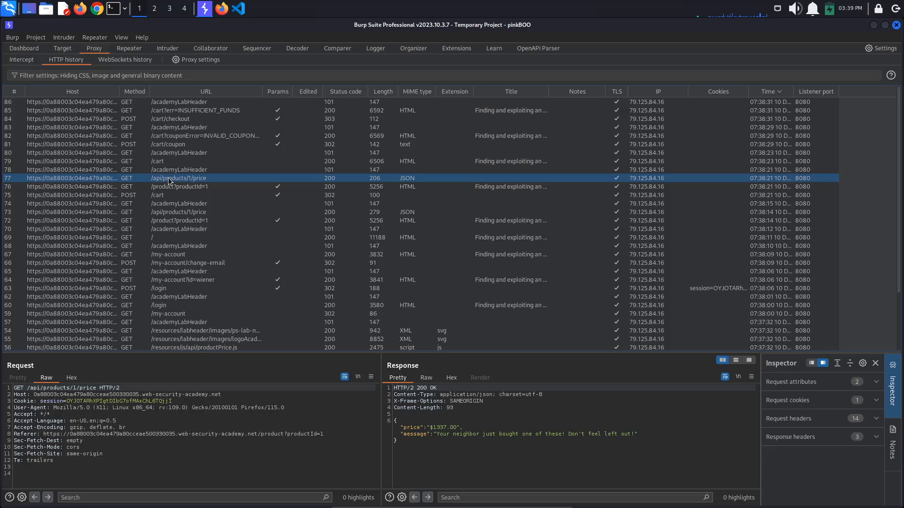
# Step: Resend the price API request in Repeater, get $1337.00 back, and send it to Intruder
pyautogui.click(129, 48)
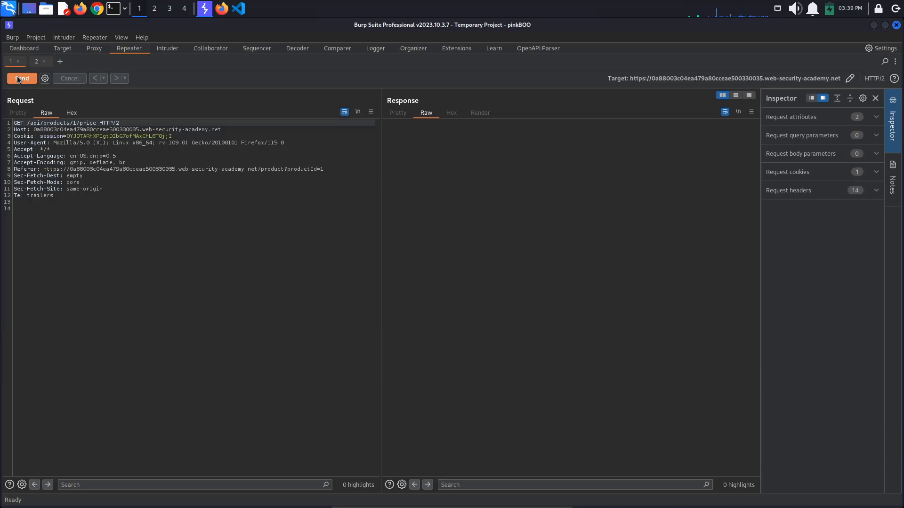
pyautogui.click(22, 78)
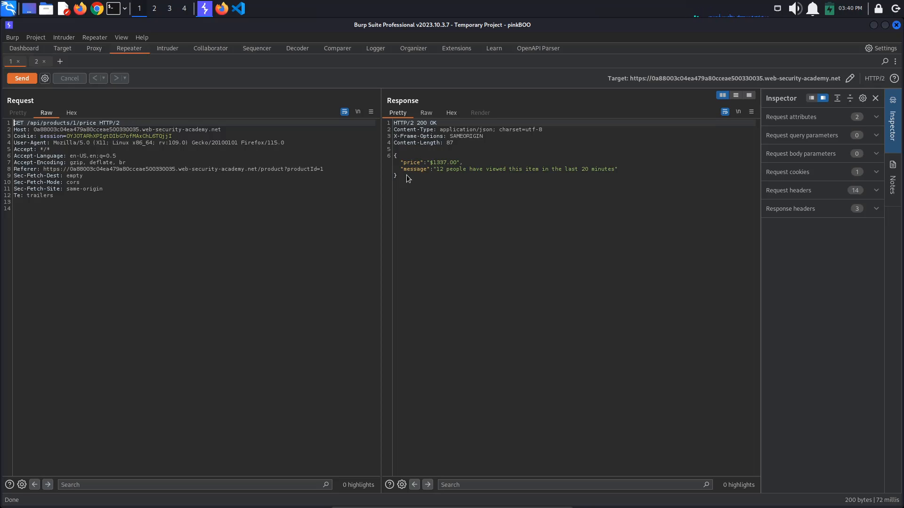
pyautogui.moveTo(432, 171)
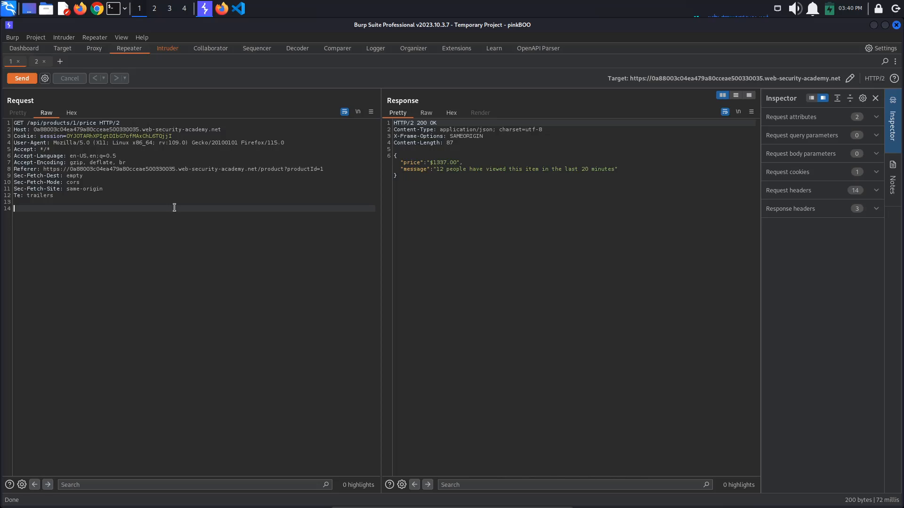
pyautogui.moveTo(167, 207)
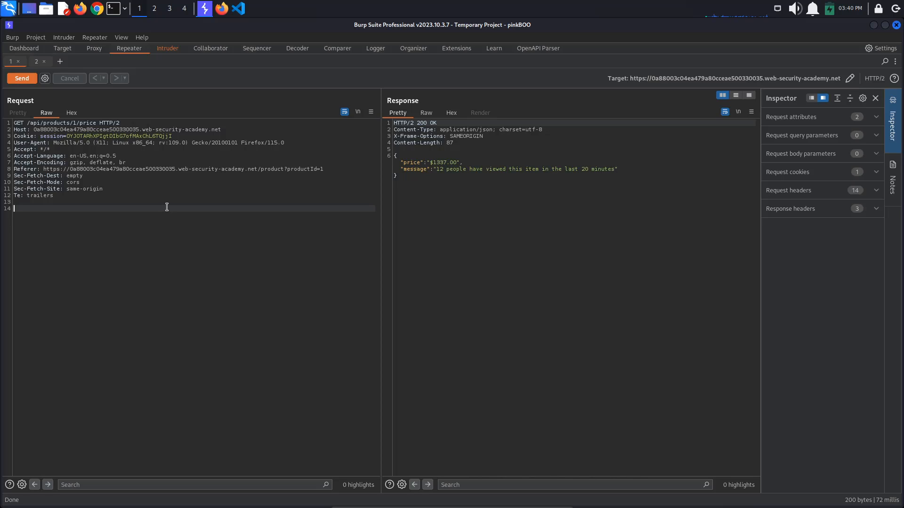
pyautogui.press('ctrl+i')
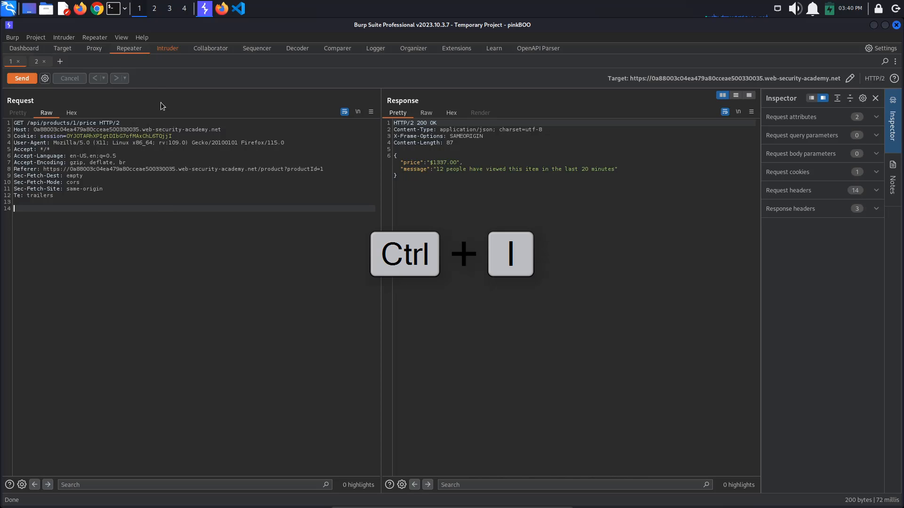
pyautogui.press('ctrl+i')
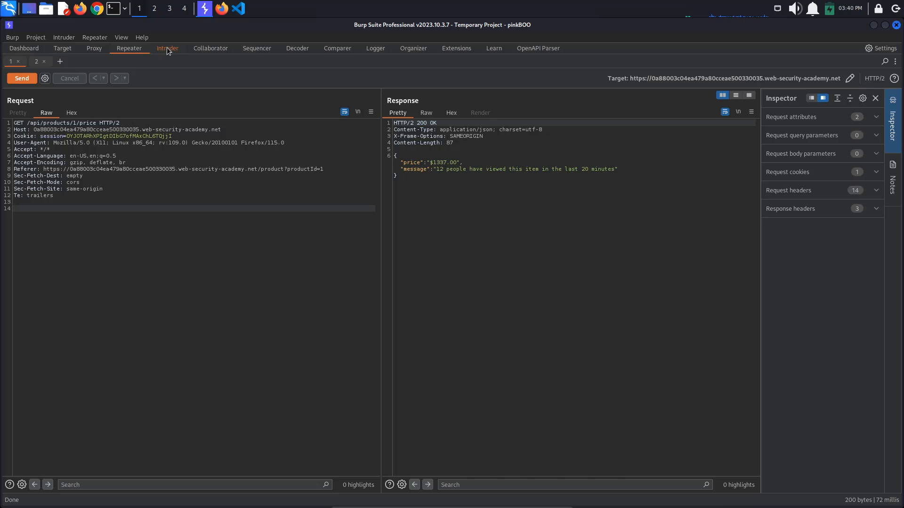
# Step: Mark the GET method as the single Intruder payload position and move to payload settings
pyautogui.click(167, 48)
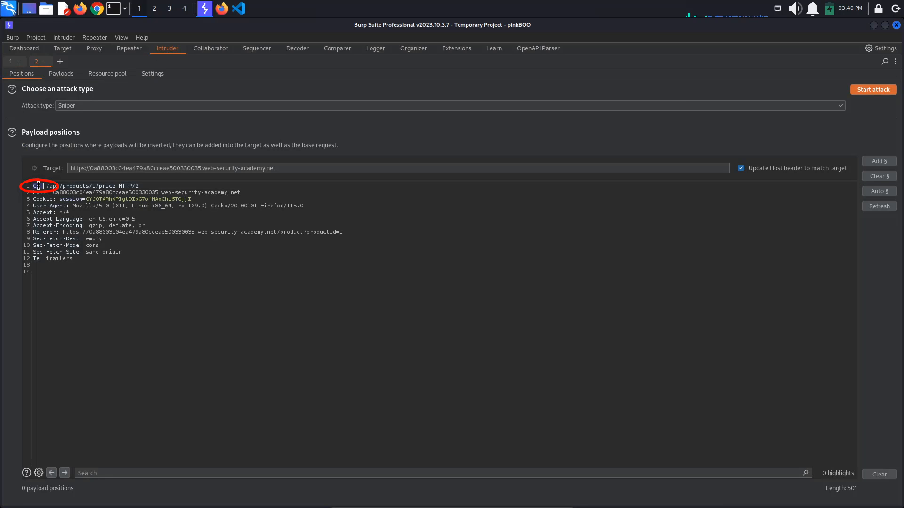
pyautogui.click(878, 161)
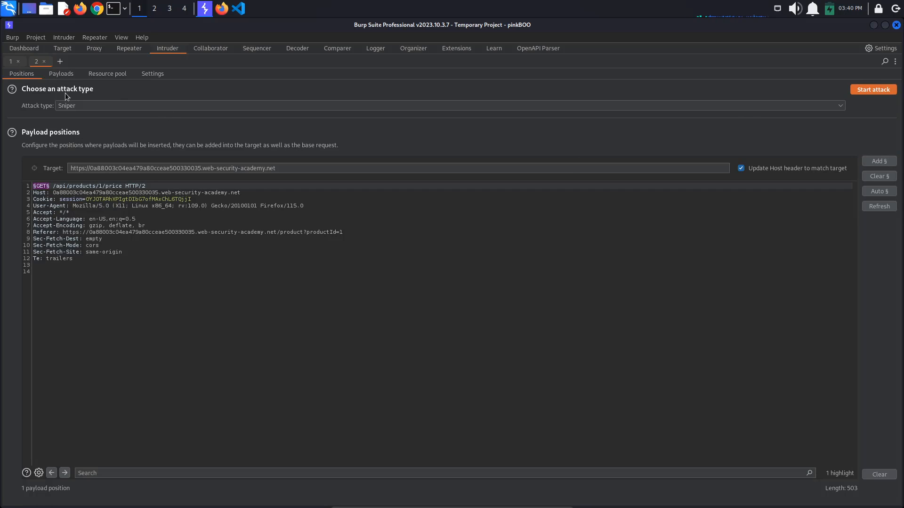
pyautogui.moveTo(66, 102)
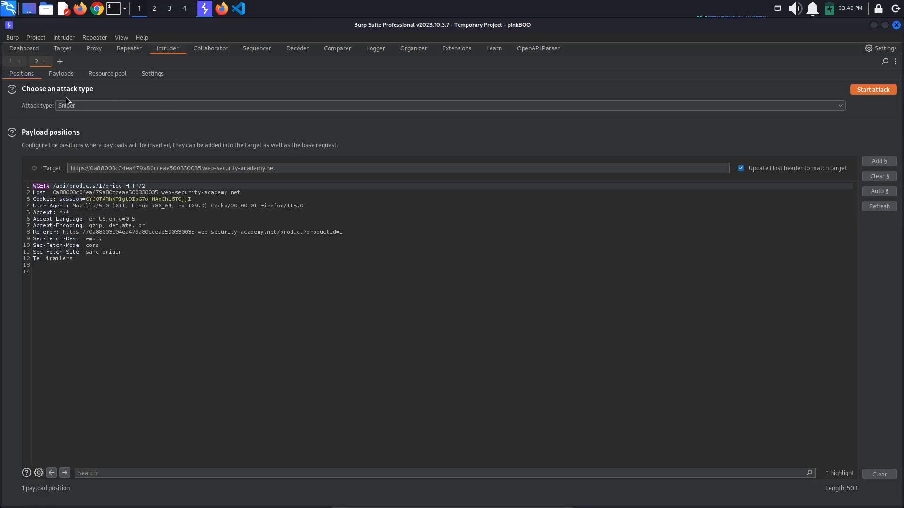
pyautogui.moveTo(67, 105)
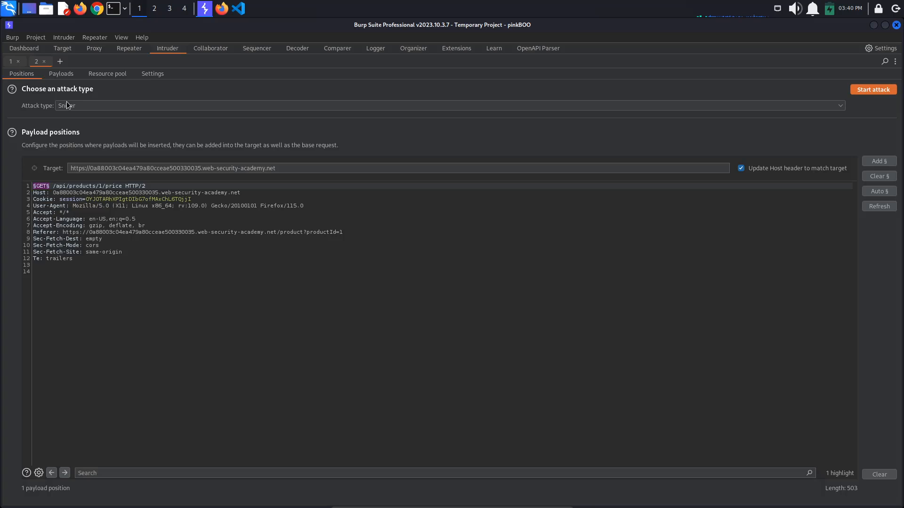
pyautogui.moveTo(68, 108)
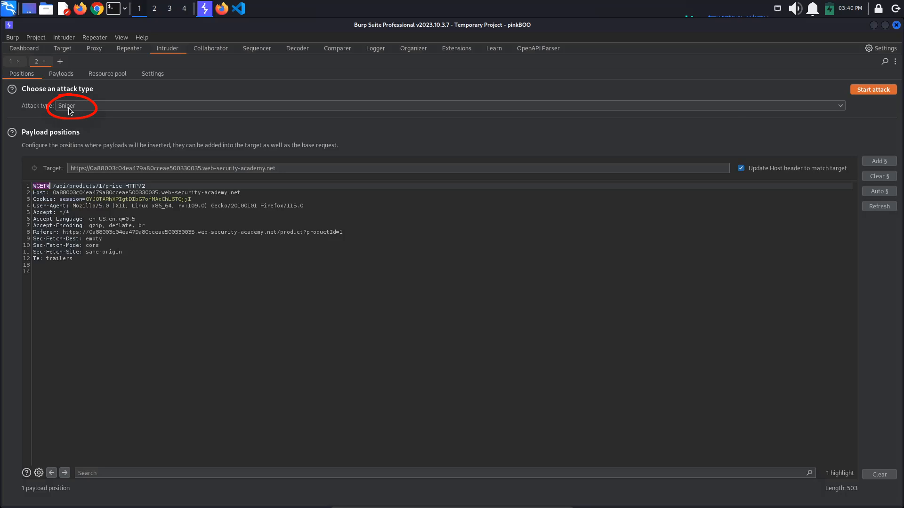
pyautogui.click(60, 73)
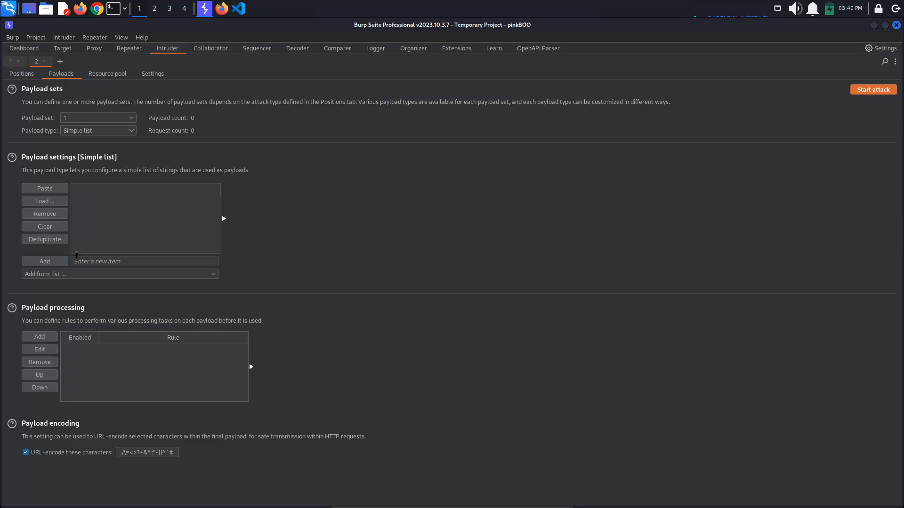
# Step: Load the built-in HTTP verbs list as payloads, giving 54 requests
pyautogui.click(119, 274)
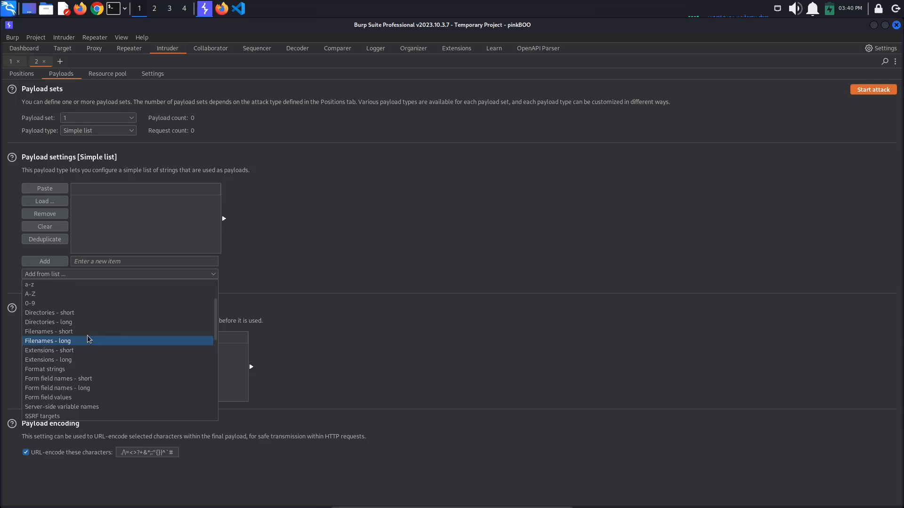
pyautogui.scroll(-3)
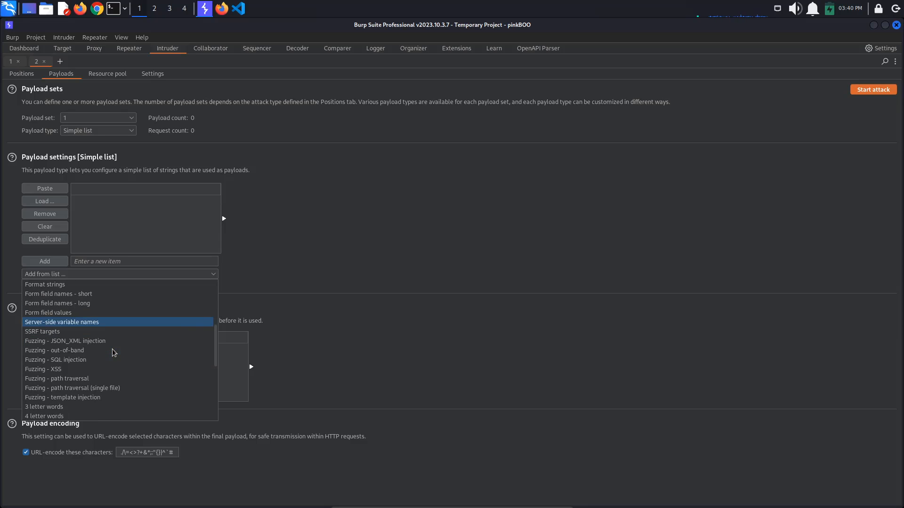
pyautogui.scroll(-3)
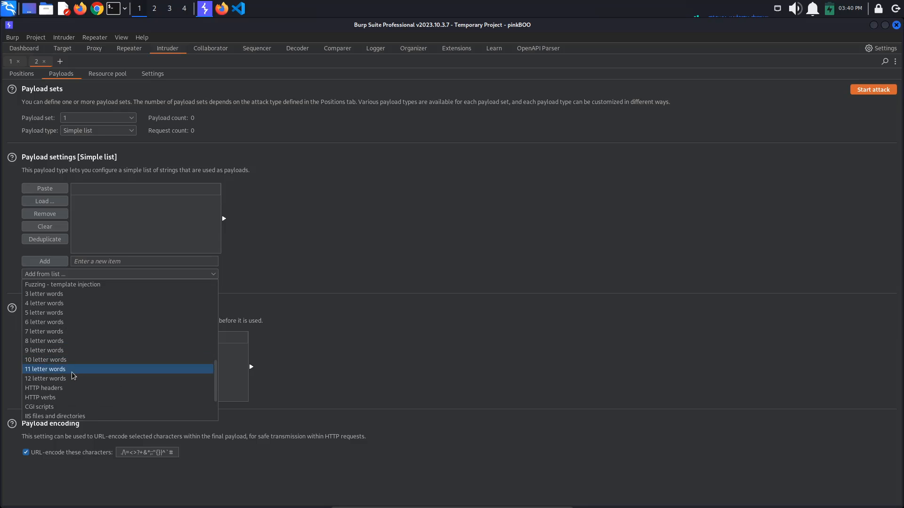
pyautogui.click(41, 398)
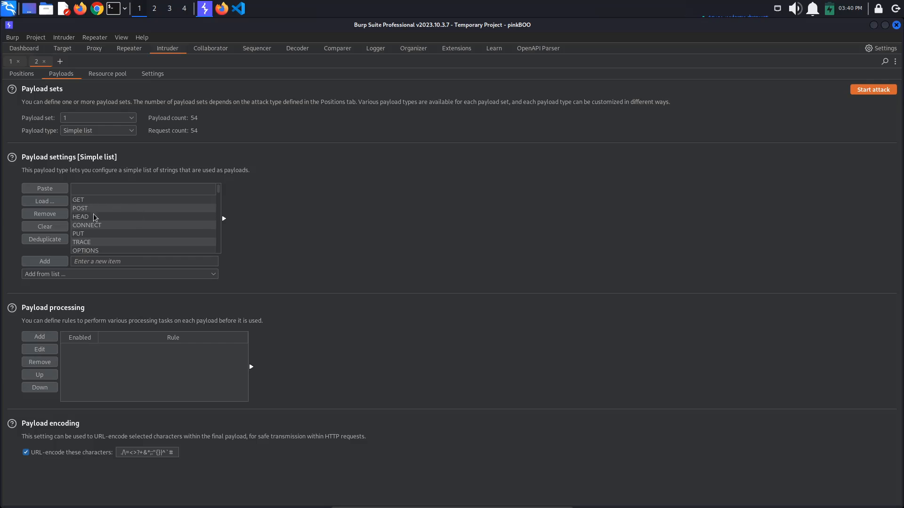
pyautogui.scroll(-3)
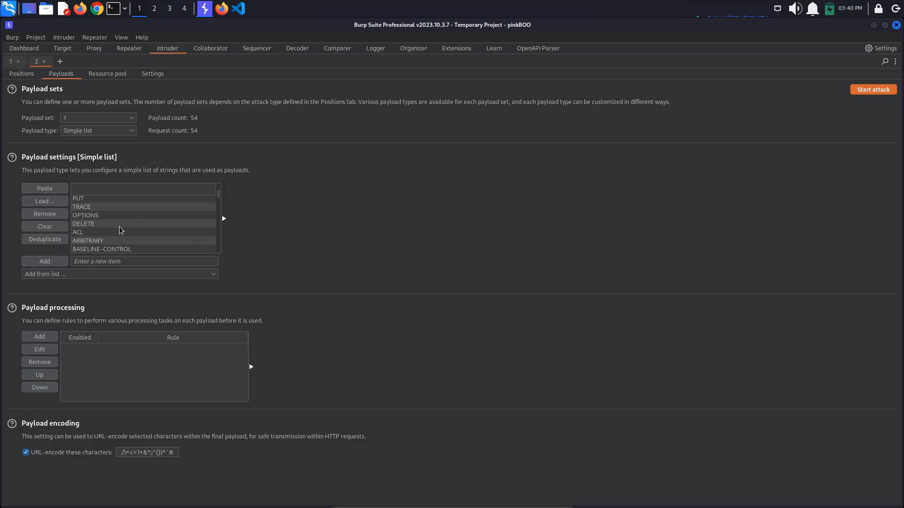
pyautogui.scroll(-3)
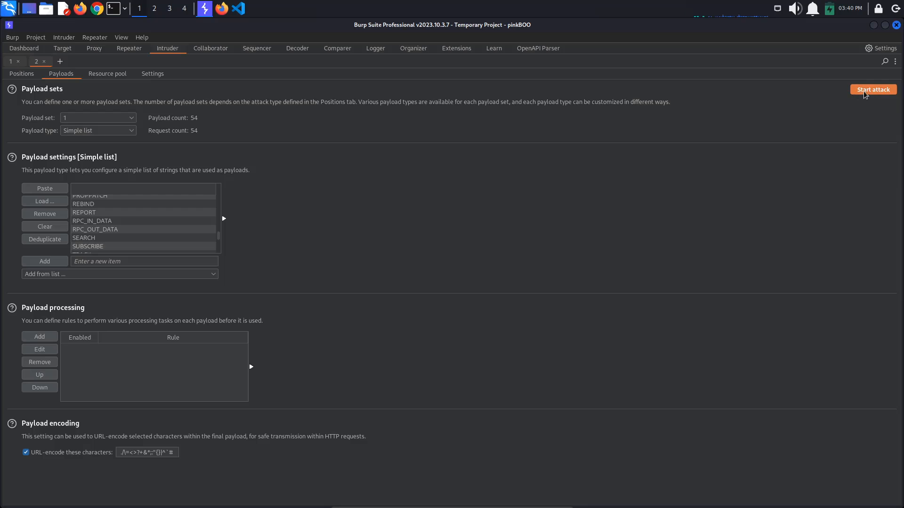
pyautogui.moveTo(873, 96)
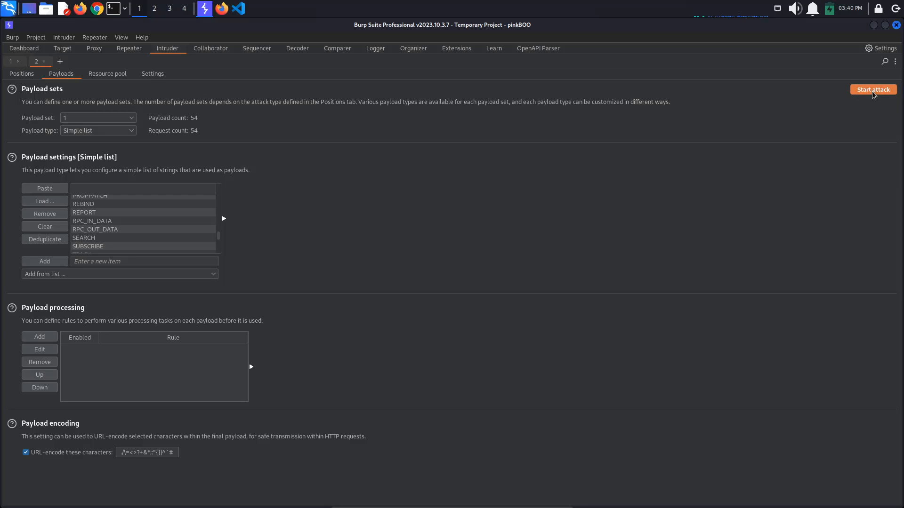
# Step: Run the verb attack, sort by status code, and select the PATCH row returning 400
pyautogui.click(872, 90)
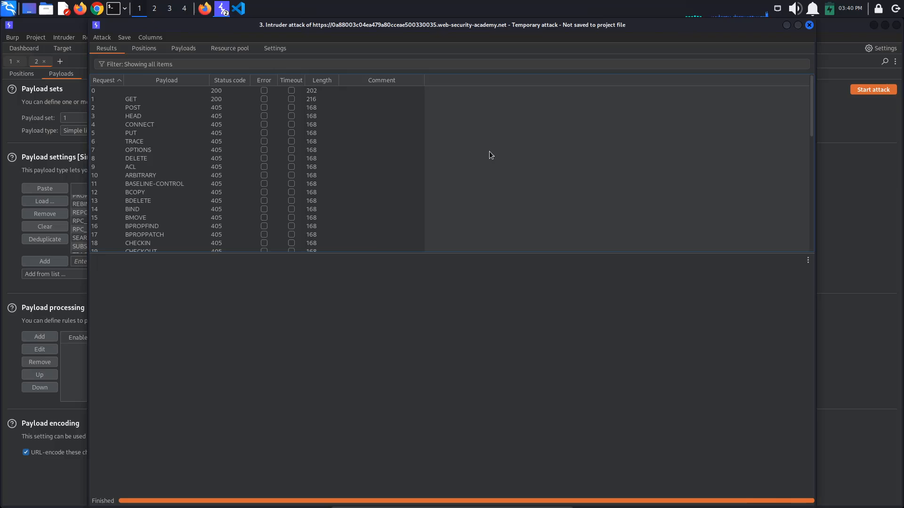
pyautogui.moveTo(231, 76)
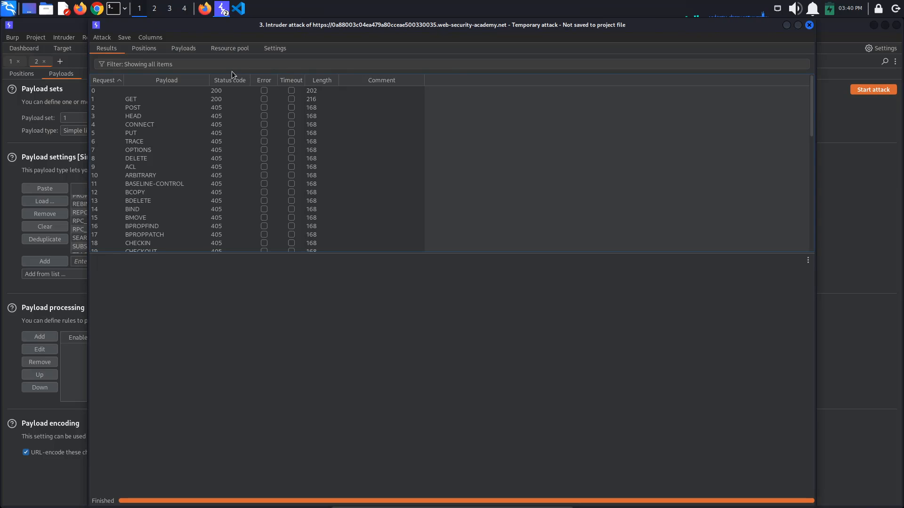
pyautogui.click(228, 79)
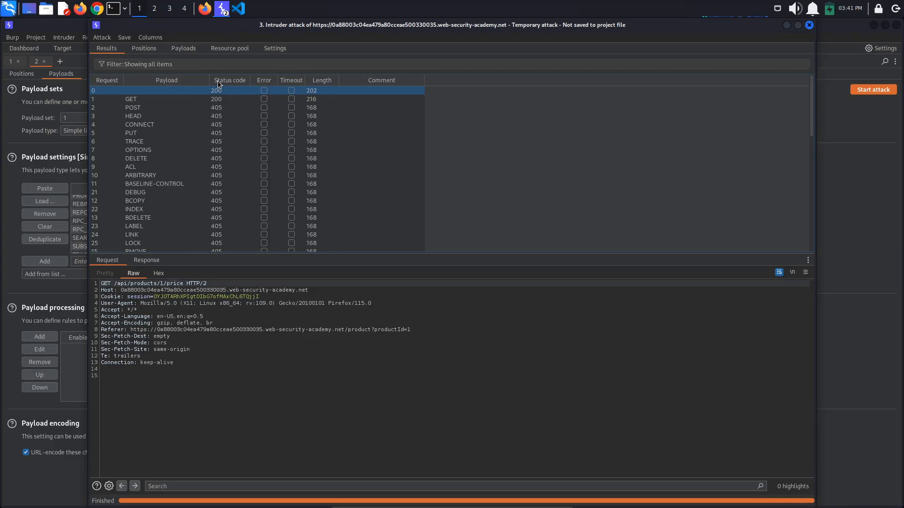
pyautogui.click(229, 80)
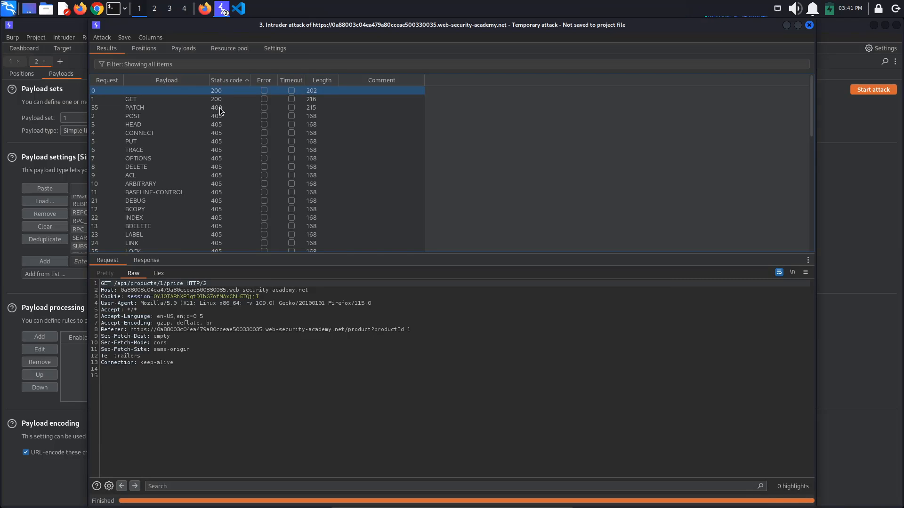
pyautogui.click(135, 107)
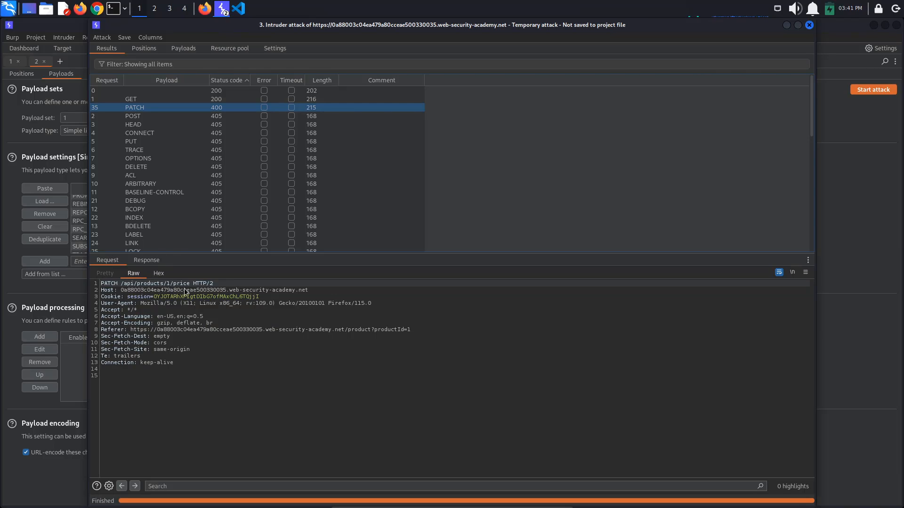
# Step: Send the PATCH price request from Repeater and get 400: only application/json supported
pyautogui.press('ctrl+r')
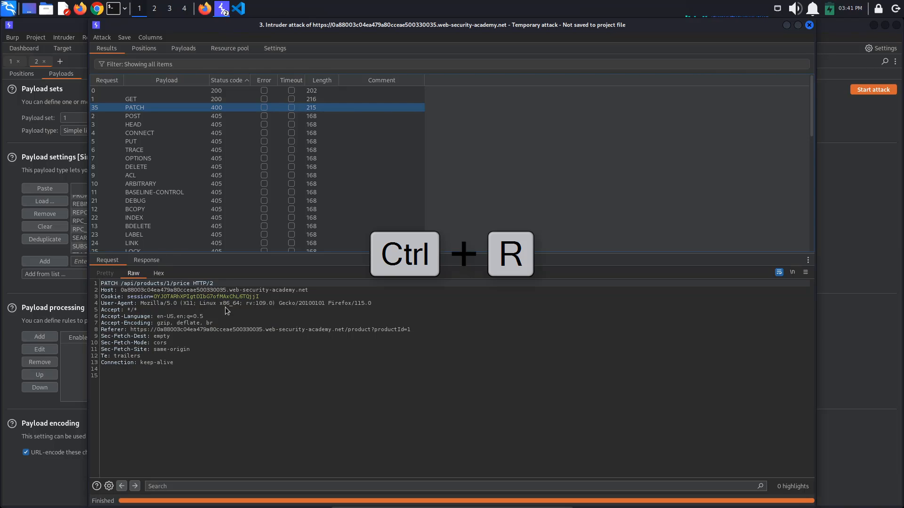
pyautogui.press('ctrl+r')
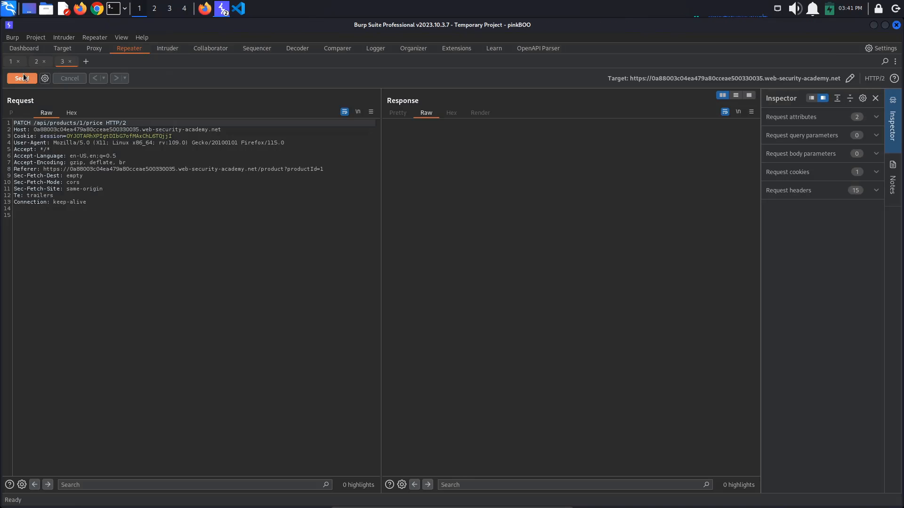
pyautogui.click(22, 78)
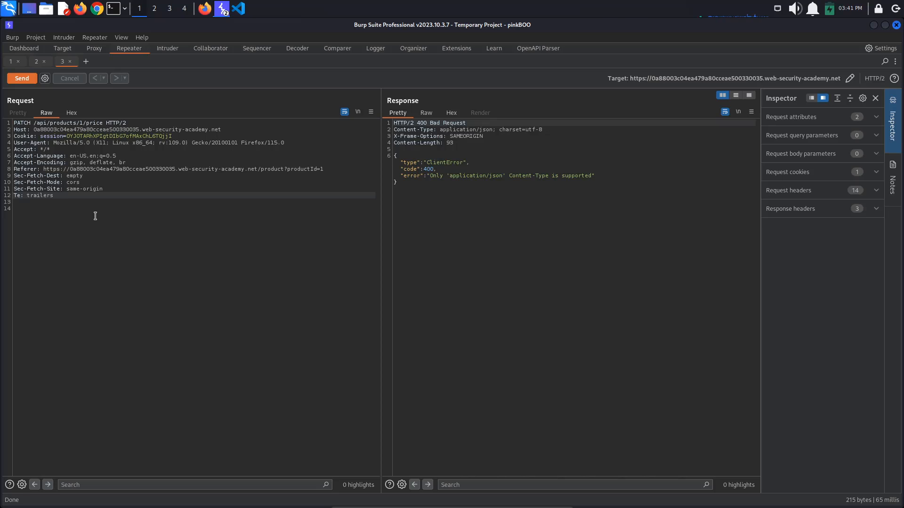
# Step: Confirm Content Type Converter is installed in the BApp Store and return to the PATCH request
pyautogui.rightClick(95, 216)
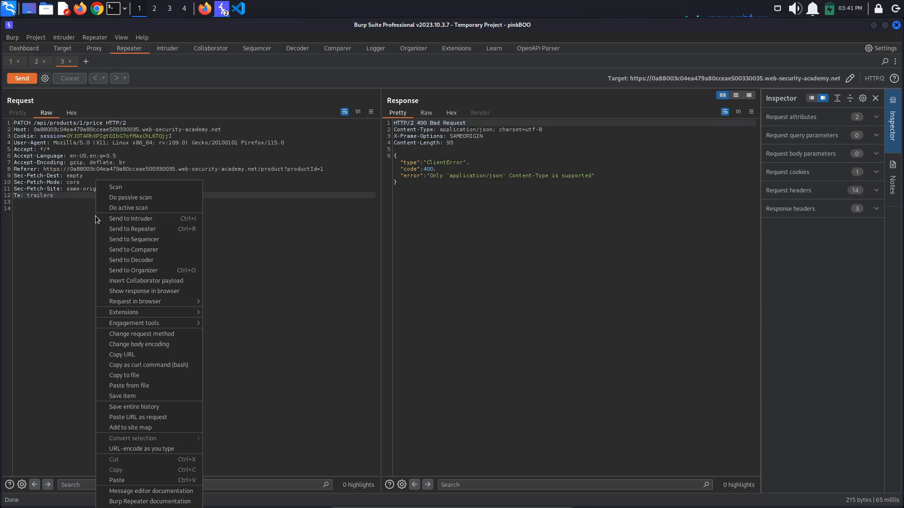
pyautogui.moveTo(123, 311)
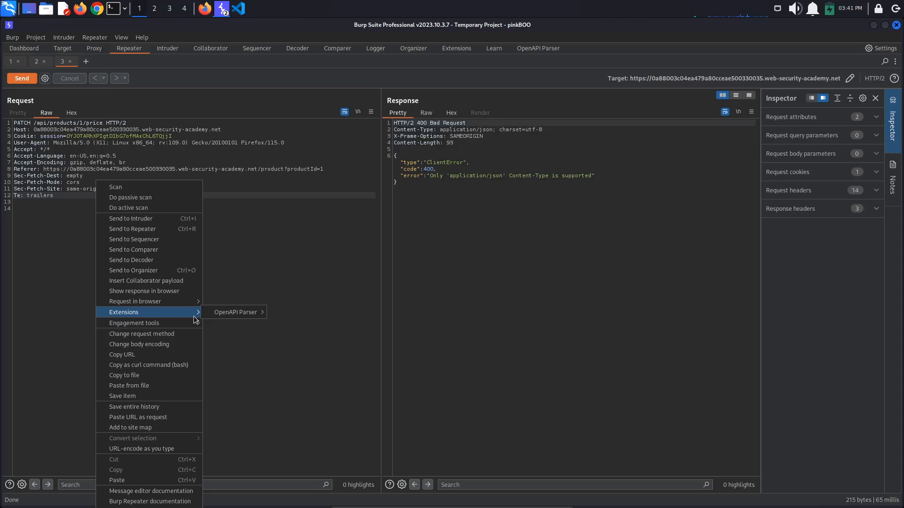
pyautogui.click(456, 48)
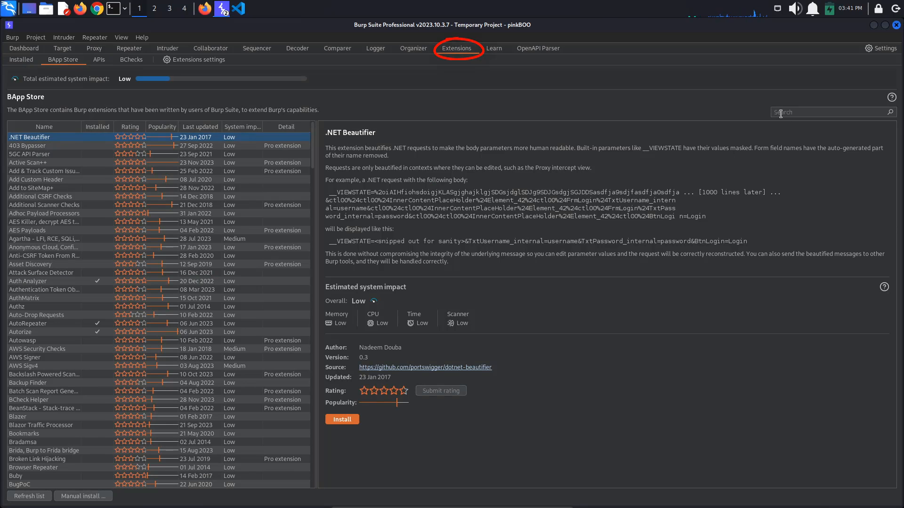
pyautogui.write('content')
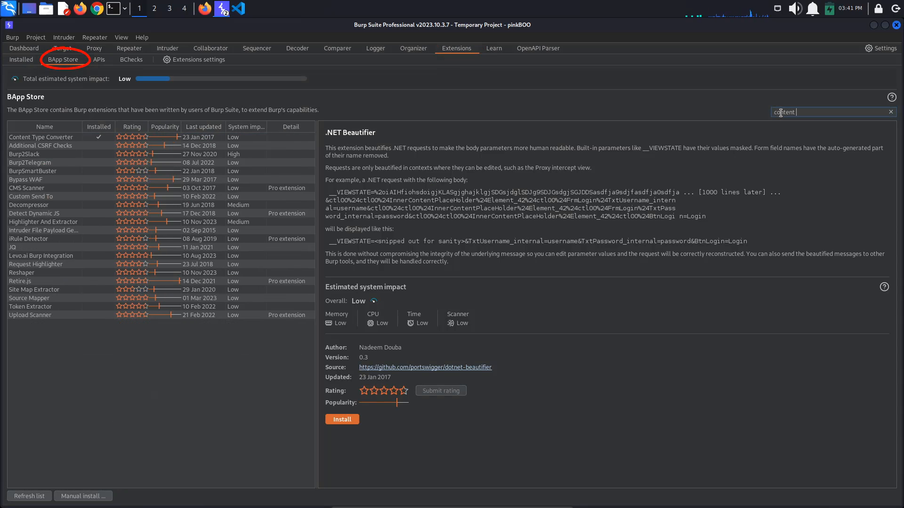
pyautogui.write('type')
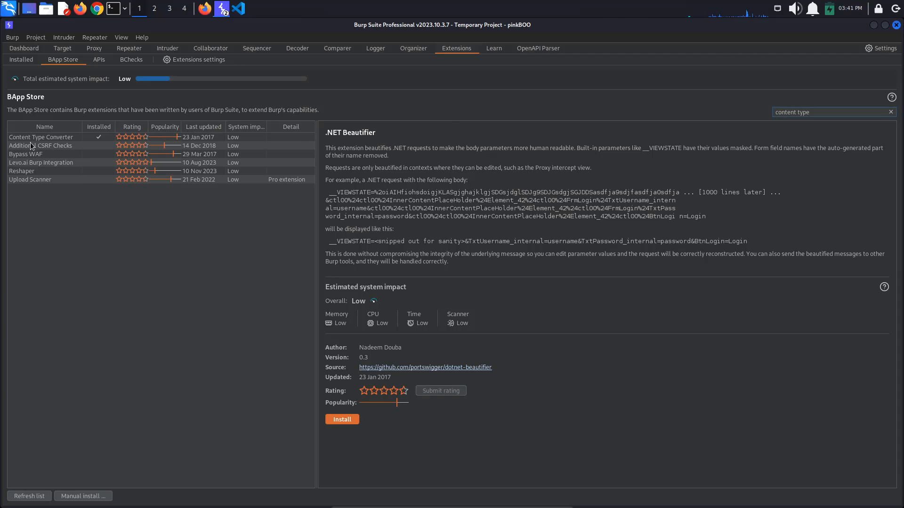
pyautogui.click(40, 138)
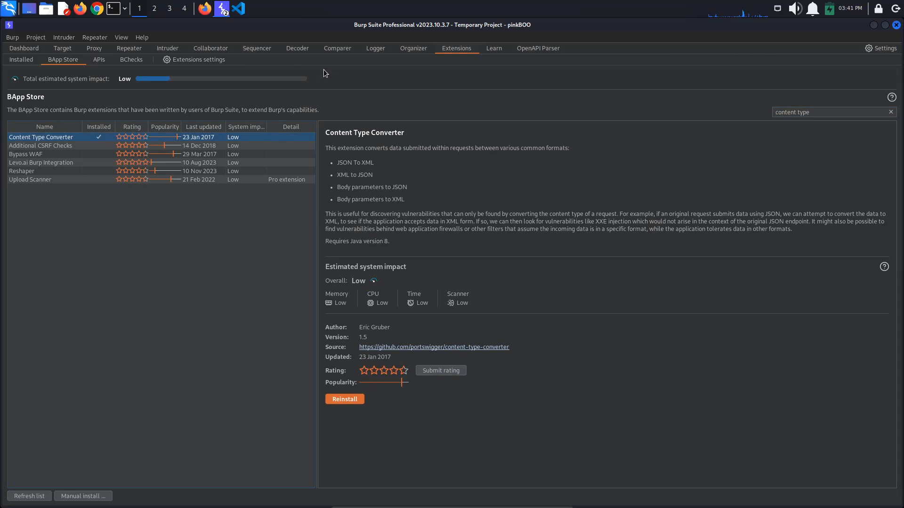
pyautogui.click(129, 48)
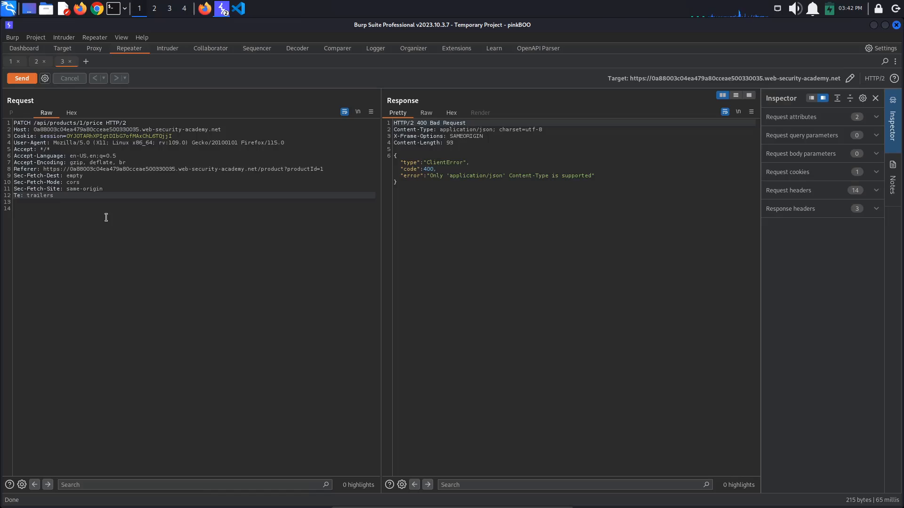
# Step: Convert the PATCH request to JSON with Content-Type: application/json and an empty JSON body
pyautogui.rightClick(106, 217)
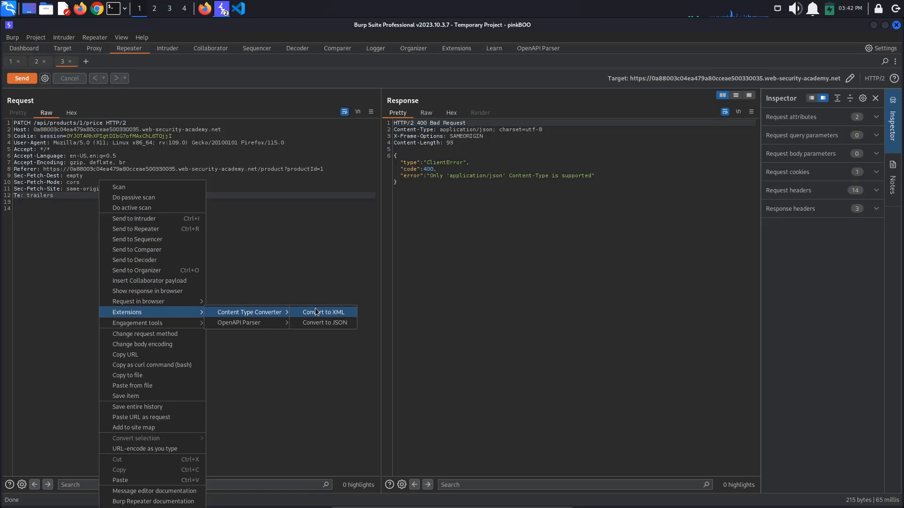
pyautogui.moveTo(323, 323)
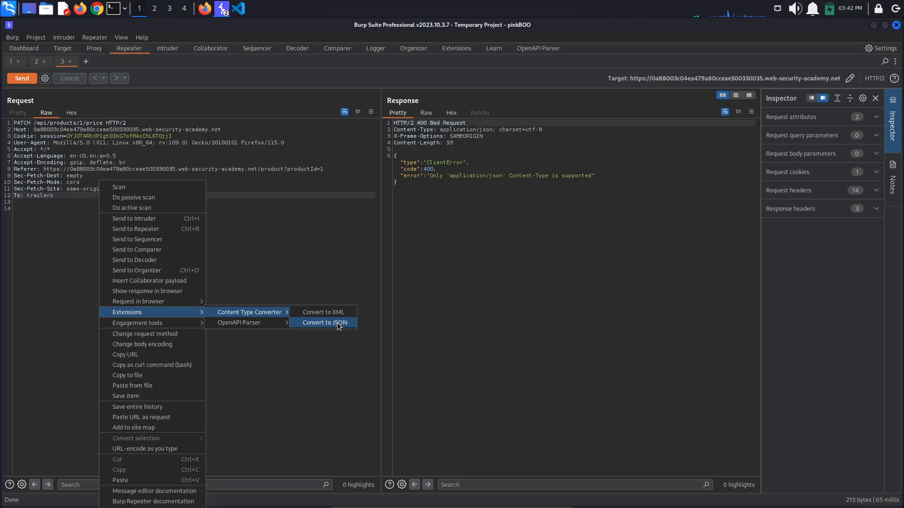
pyautogui.click(325, 323)
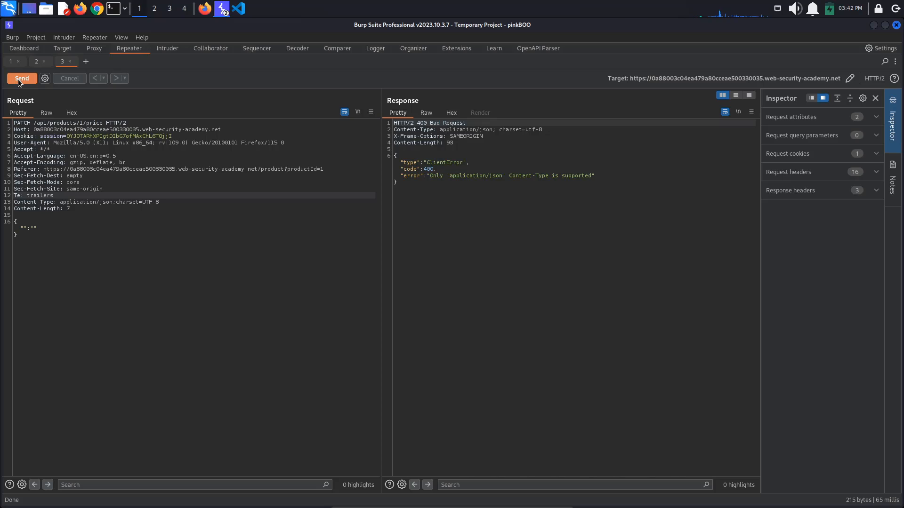
# Step: Send the PATCH request, then resend it with a JSON price key valued 10
pyautogui.click(22, 78)
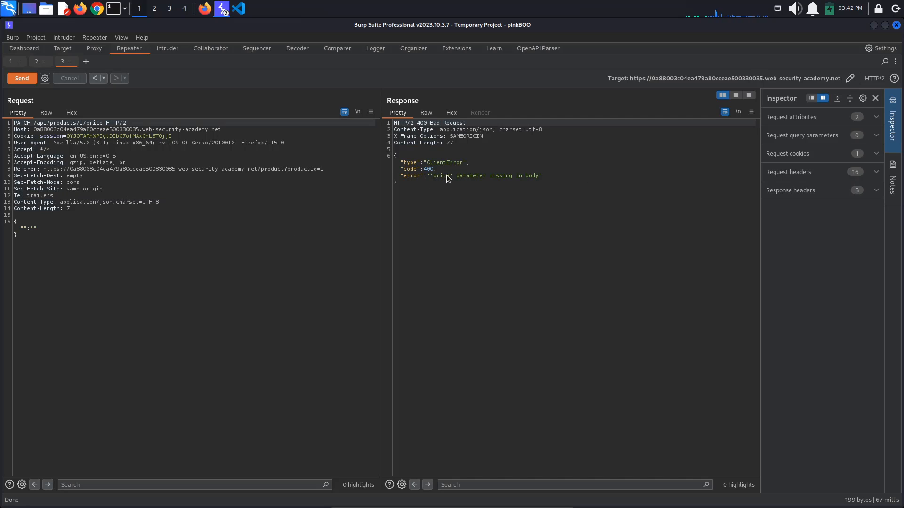
pyautogui.moveTo(490, 181)
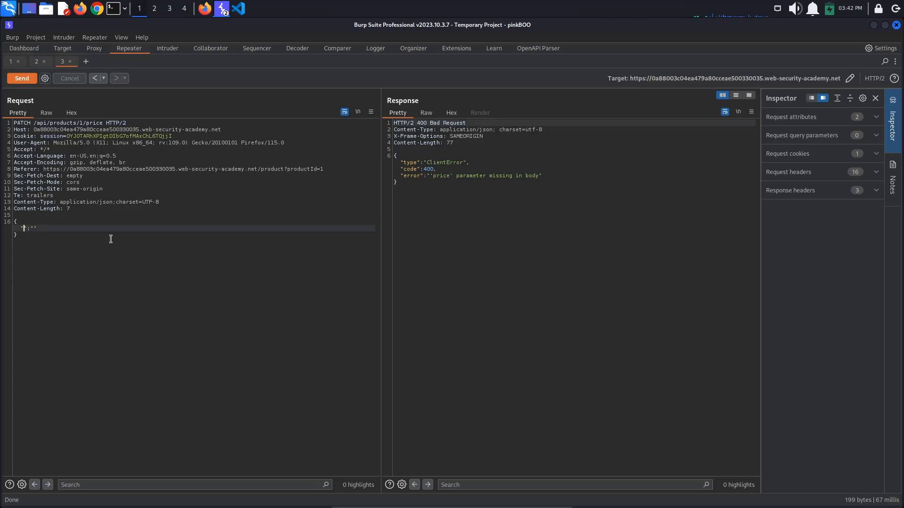
pyautogui.click(21, 78)
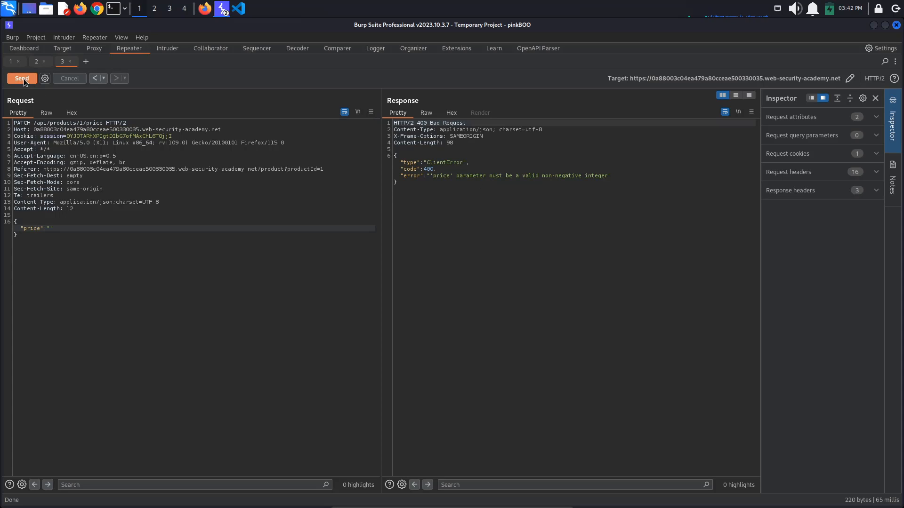
pyautogui.moveTo(509, 185)
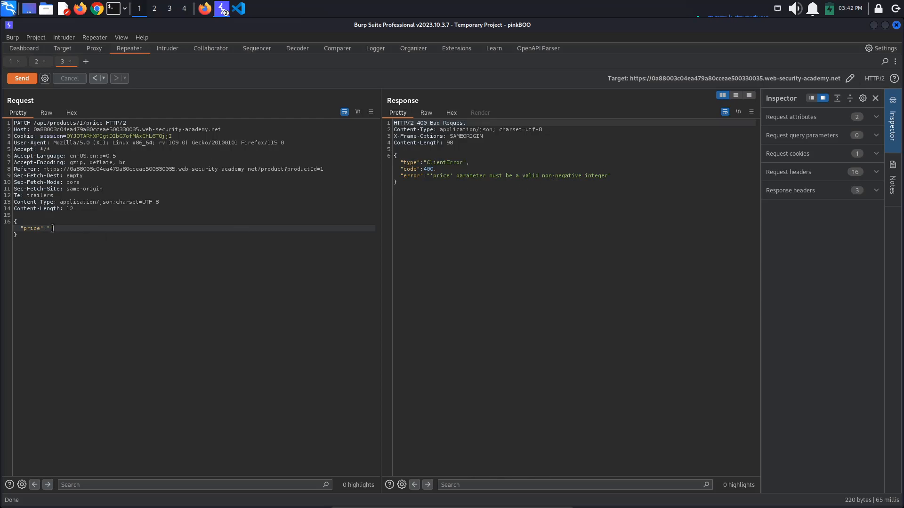
pyautogui.write('10')
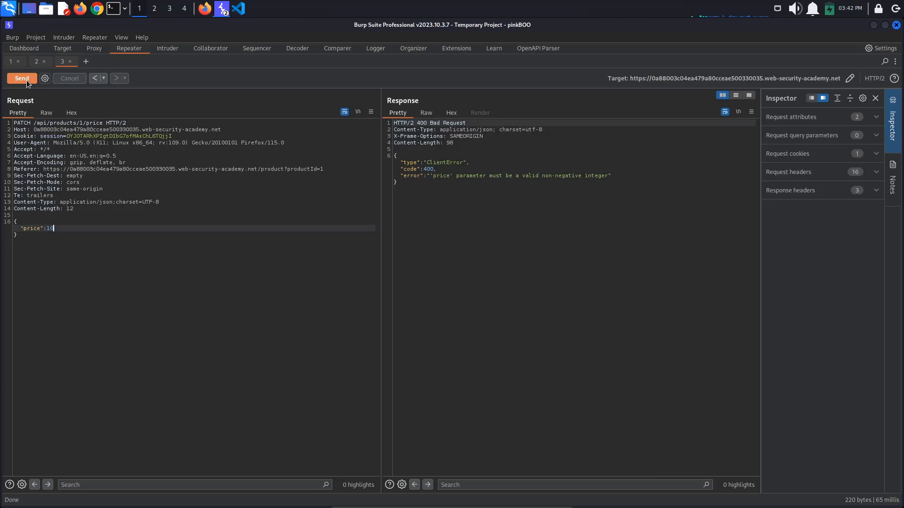
pyautogui.click(22, 78)
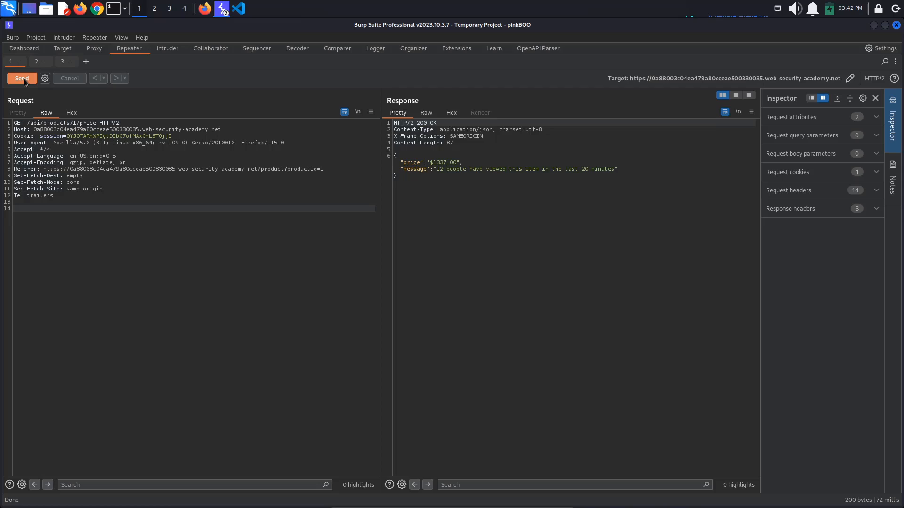
# Step: PATCH the jacket price to 0 and confirm the GET price request returns $0.00
pyautogui.click(22, 78)
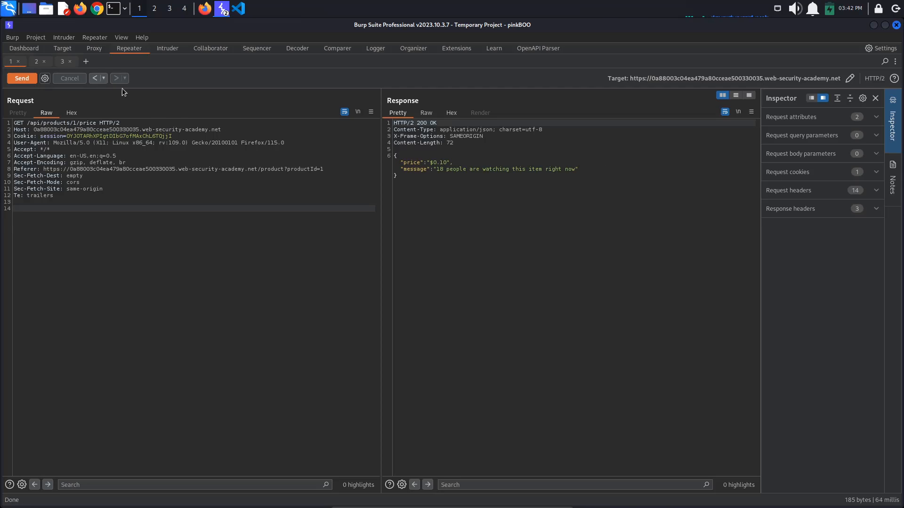
pyautogui.click(22, 78)
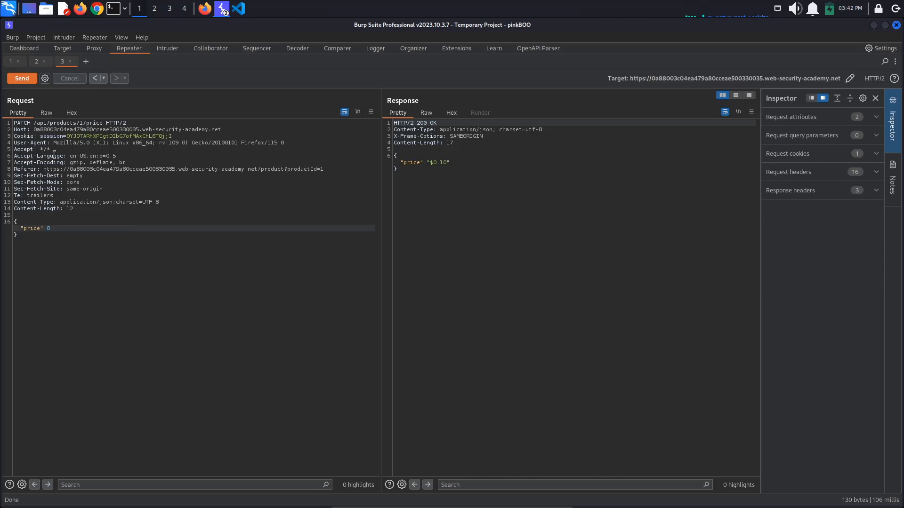
pyautogui.click(10, 62)
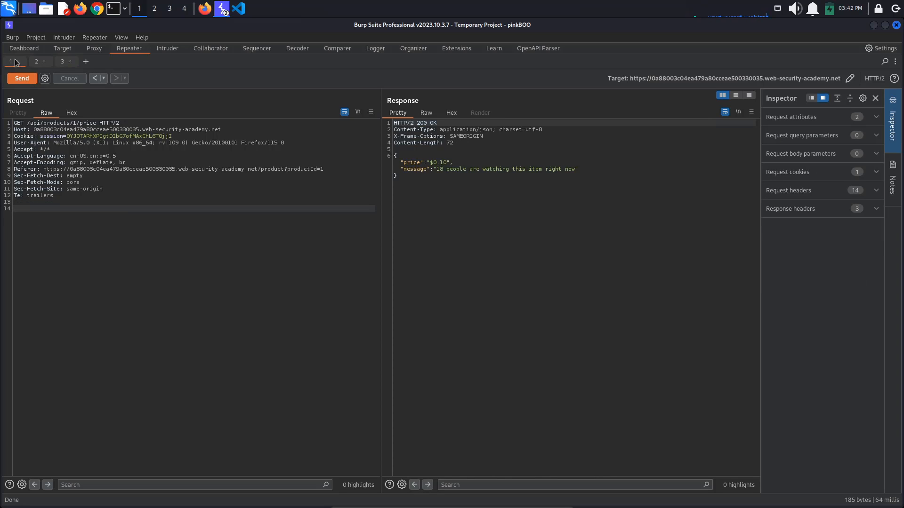
pyautogui.click(21, 78)
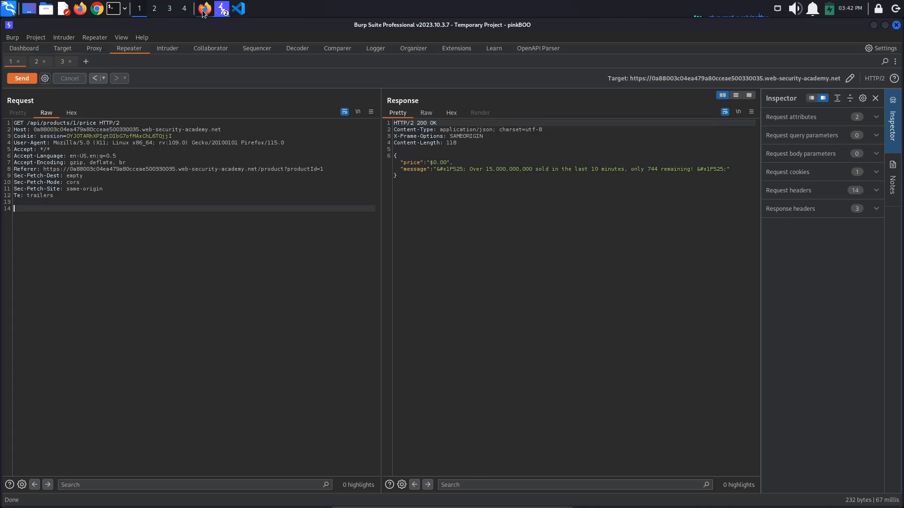
pyautogui.click(201, 8)
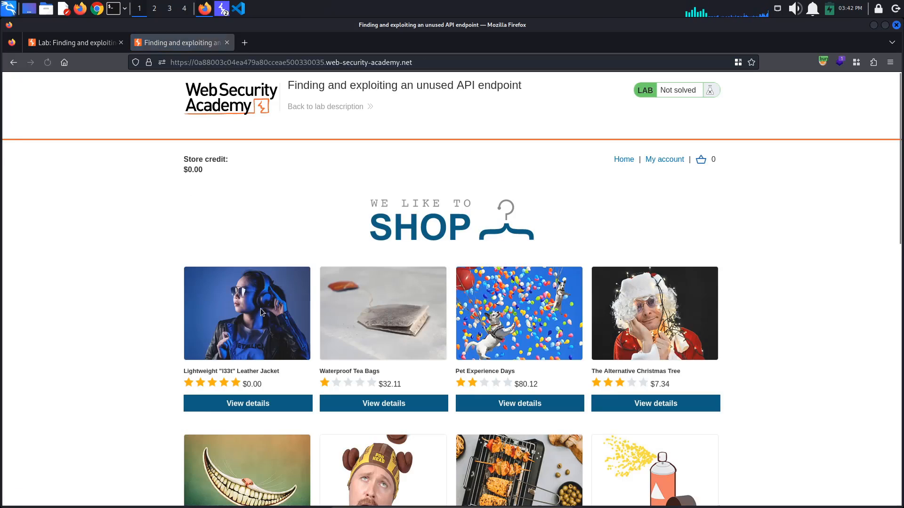
# Step: Add the $0.00 leather jacket to the cart and place the order, solving the lab
pyautogui.click(248, 403)
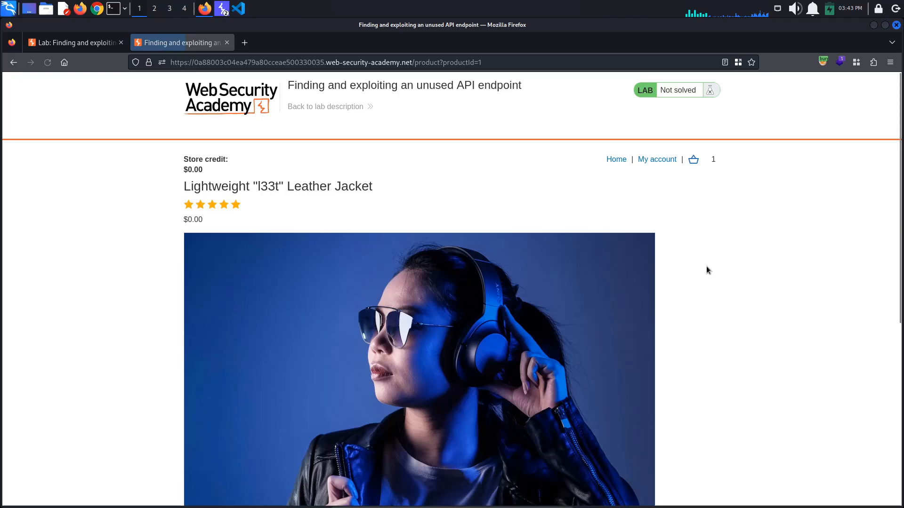
pyautogui.click(693, 160)
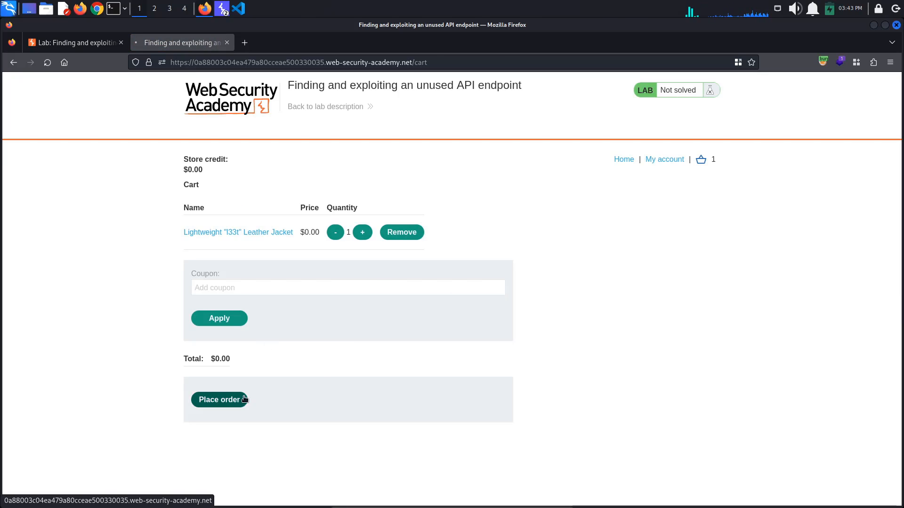
pyautogui.click(219, 399)
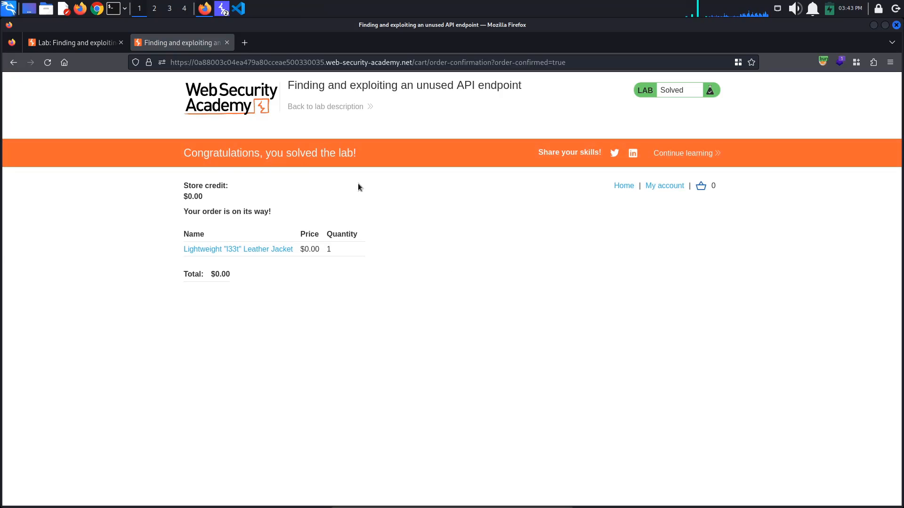
pyautogui.moveTo(405, 222)
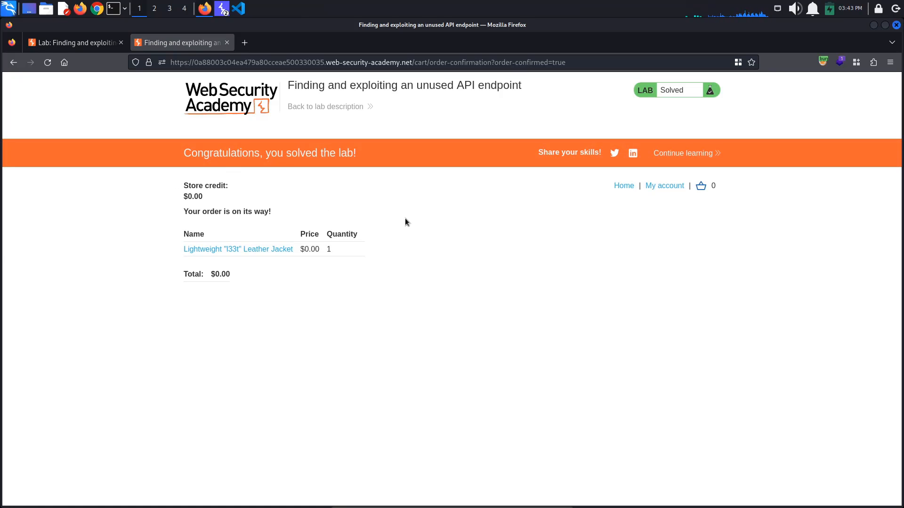